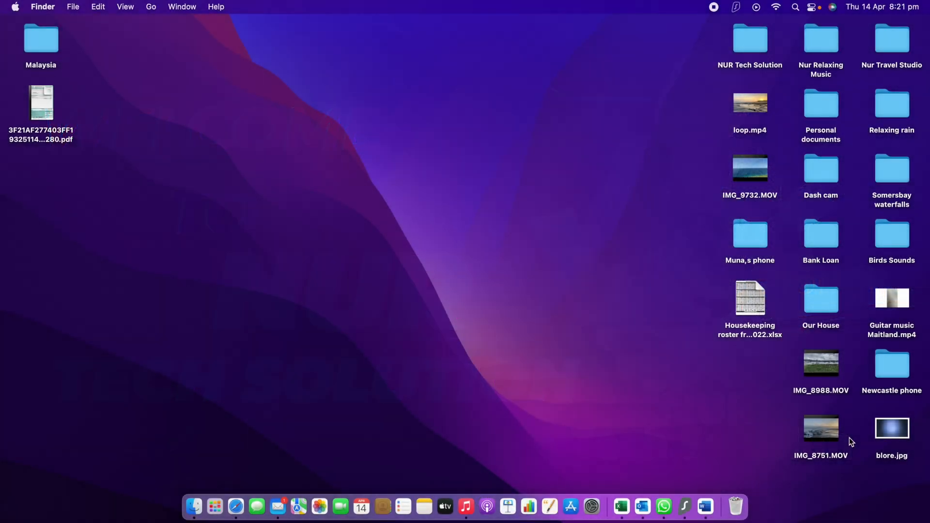
{"action": "mouse_move", "coordinate": [604, 258]}
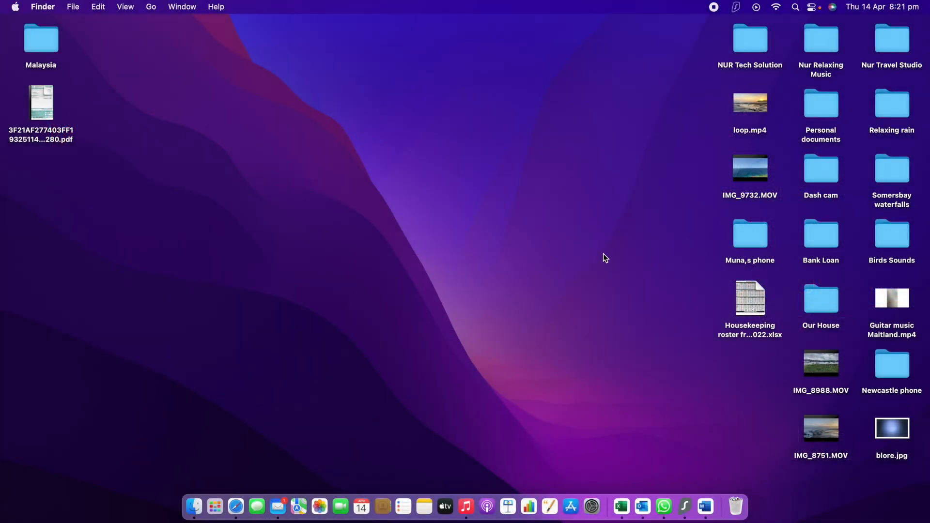
{"action": "mouse_move", "coordinate": [517, 187]}
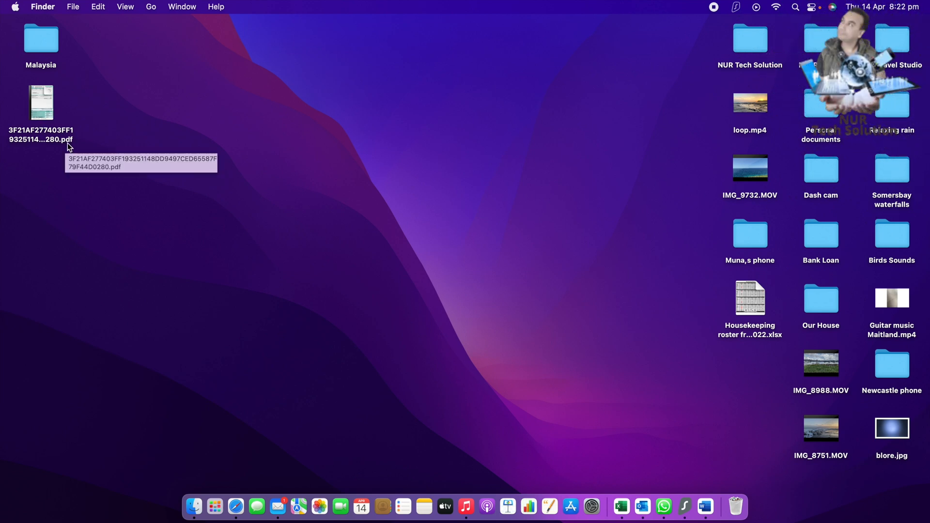
- View the two-page Sydney Water bill PDF in Preview, dismissing the 'can't be opened' error
{"action": "double_click", "coordinate": [41, 103]}
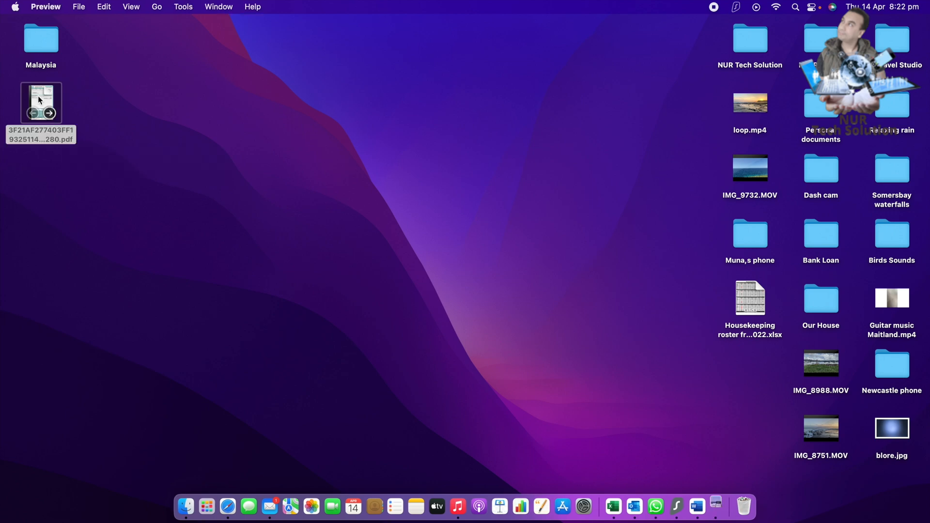
{"action": "double_click", "coordinate": [41, 103]}
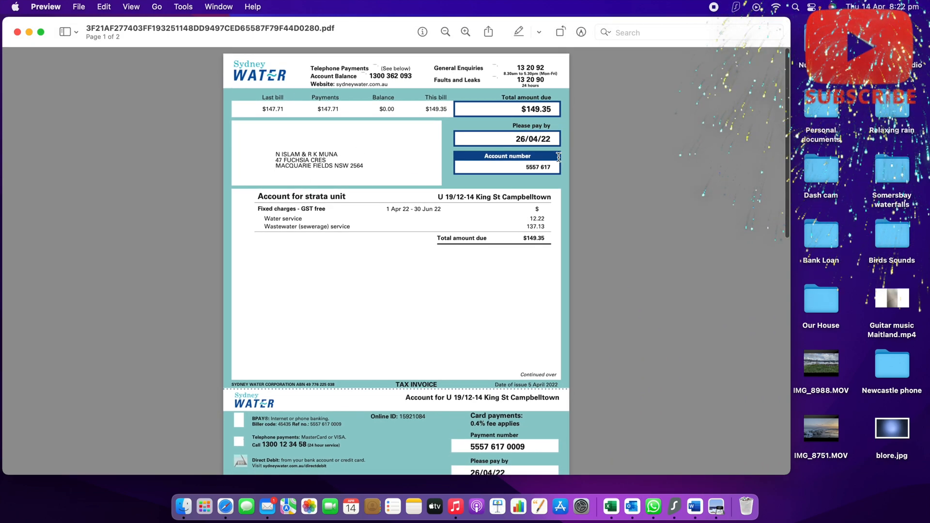
{"action": "scroll", "scroll_direction": "down", "scroll_amount": 3}
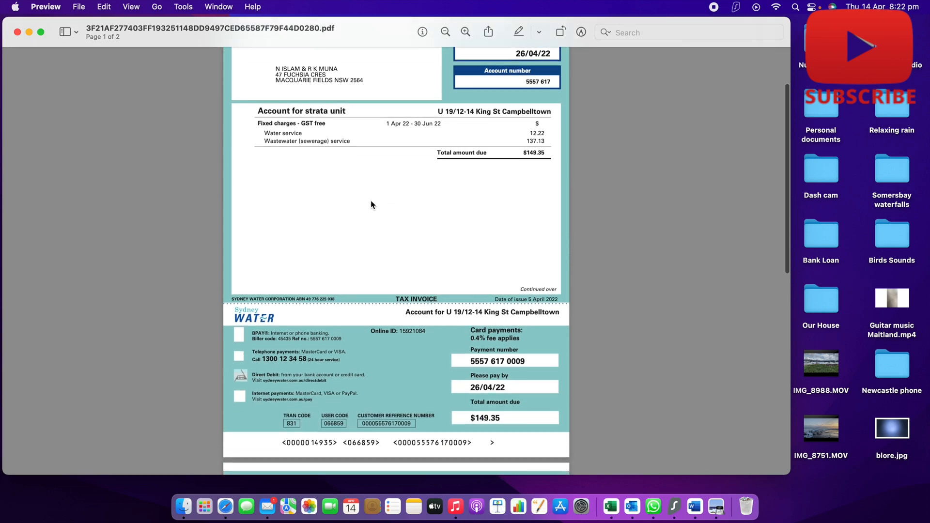
{"action": "scroll", "scroll_direction": "down", "scroll_amount": 3}
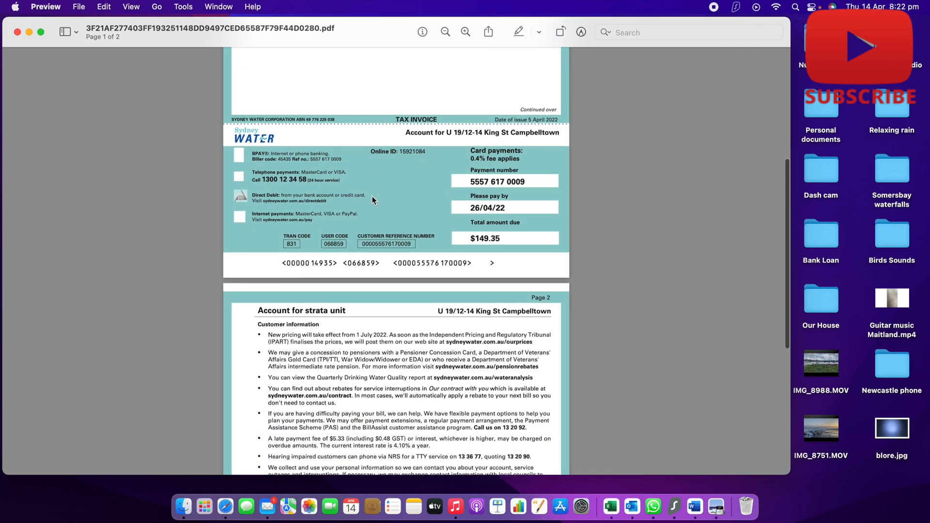
{"action": "scroll", "scroll_direction": "down", "scroll_amount": 3}
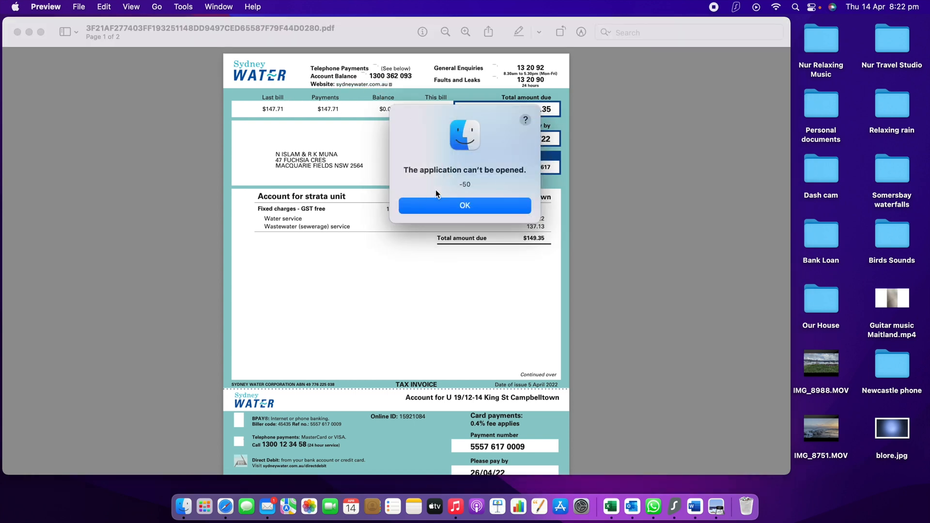
{"action": "left_click", "coordinate": [464, 205]}
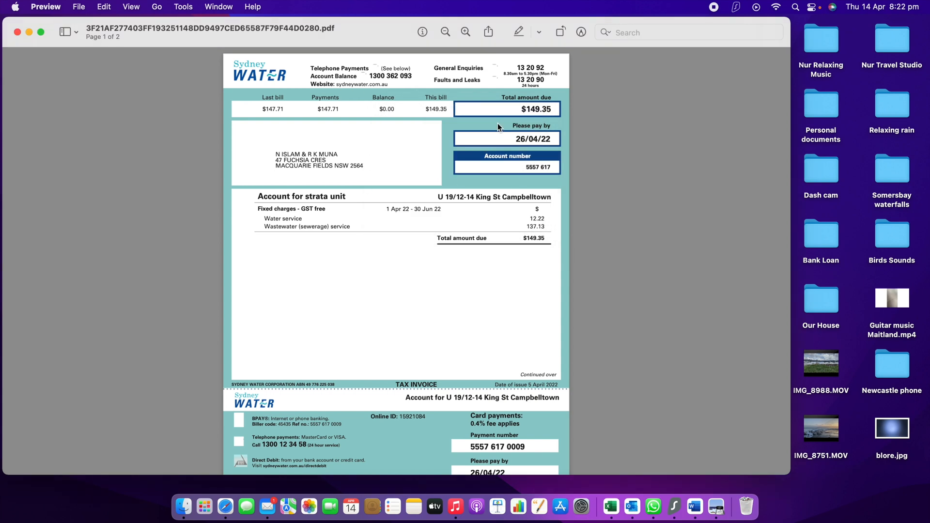
{"action": "scroll", "scroll_direction": "down", "scroll_amount": 3}
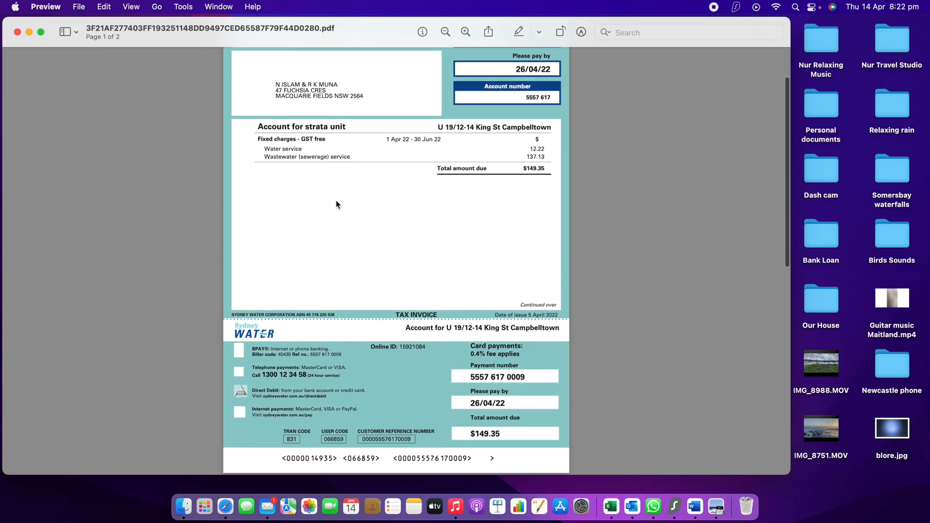
{"action": "mouse_move", "coordinate": [464, 131]}
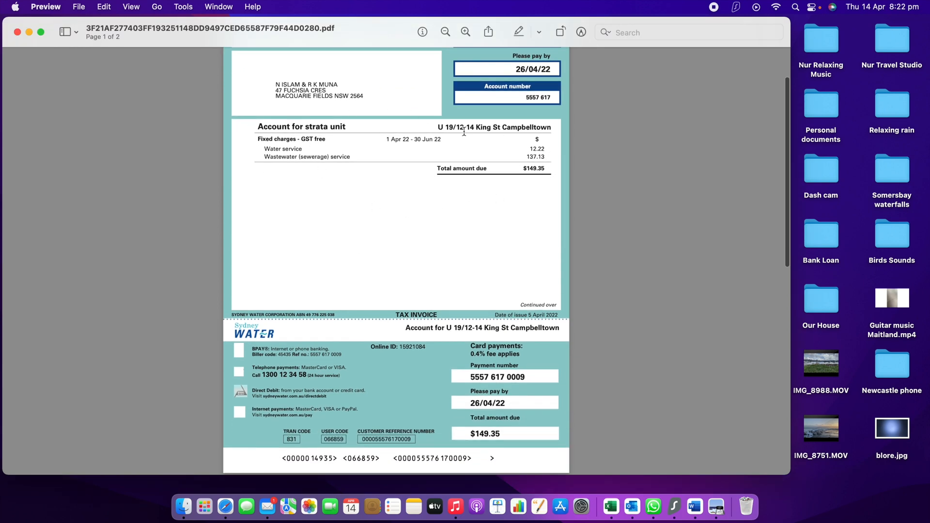
{"action": "scroll", "scroll_direction": "down", "scroll_amount": 3}
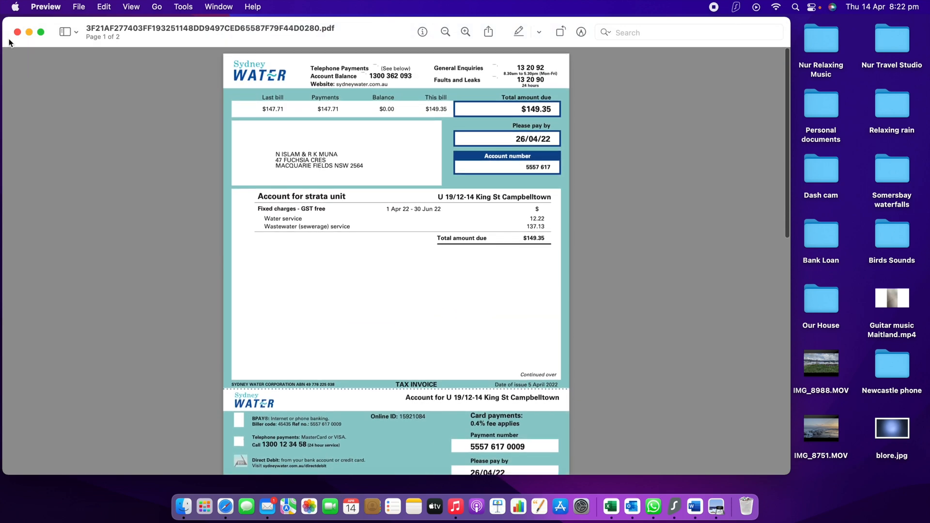
- Close the bill in Preview and launch Microsoft Word from the Dock
{"action": "left_click", "coordinate": [18, 32]}
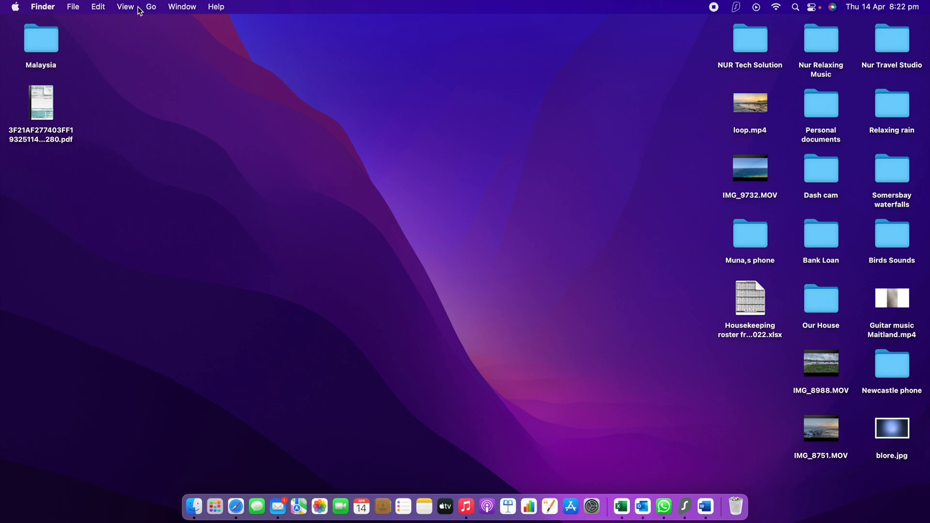
{"action": "mouse_move", "coordinate": [214, 506]}
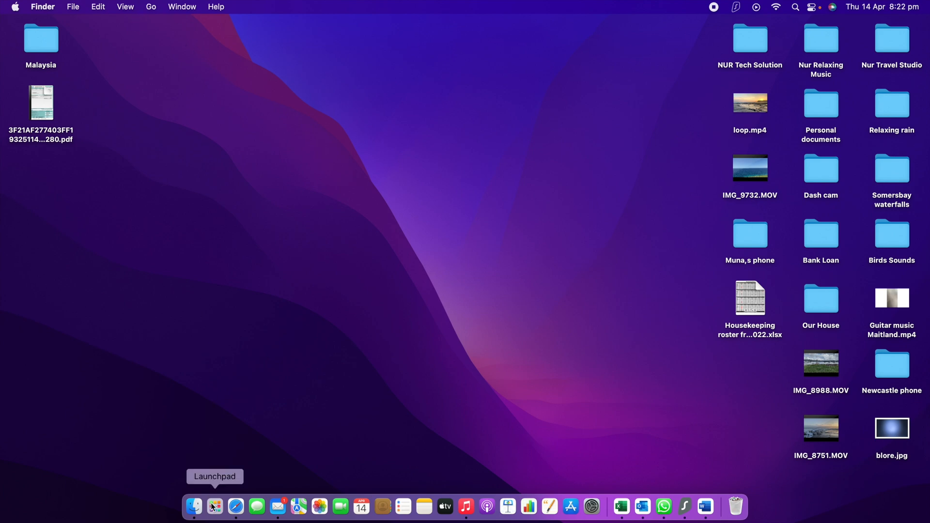
{"action": "left_click", "coordinate": [215, 505]}
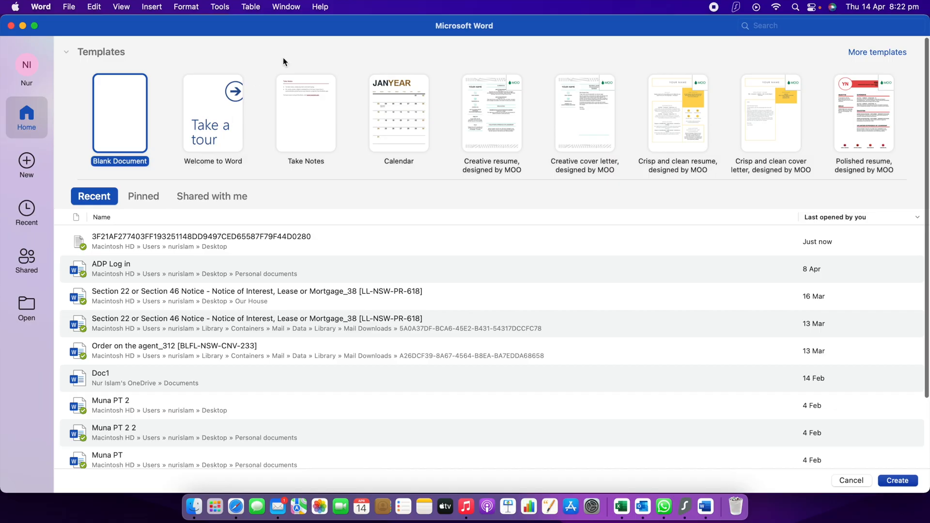
{"action": "mouse_move", "coordinate": [308, 154]}
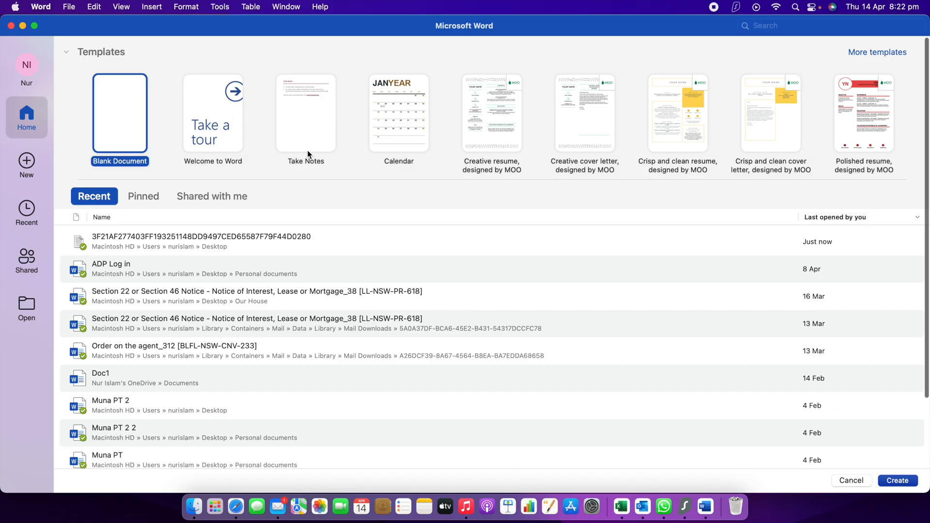
{"action": "mouse_move", "coordinate": [207, 13]}
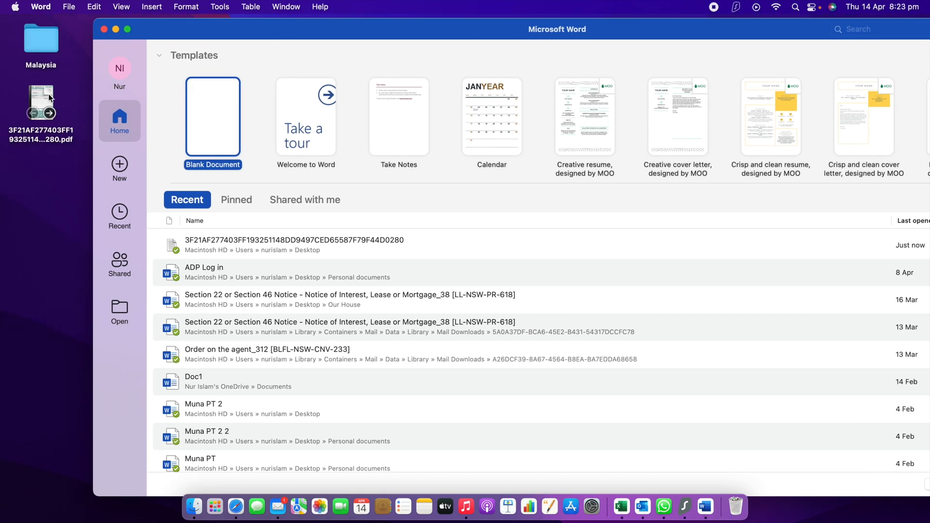
{"action": "mouse_move", "coordinate": [43, 104]}
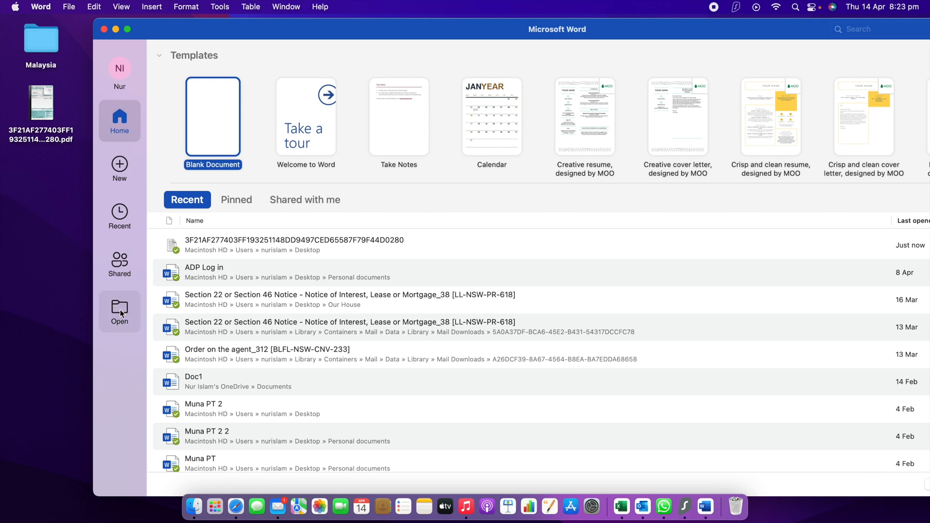
{"action": "mouse_move", "coordinate": [120, 313]}
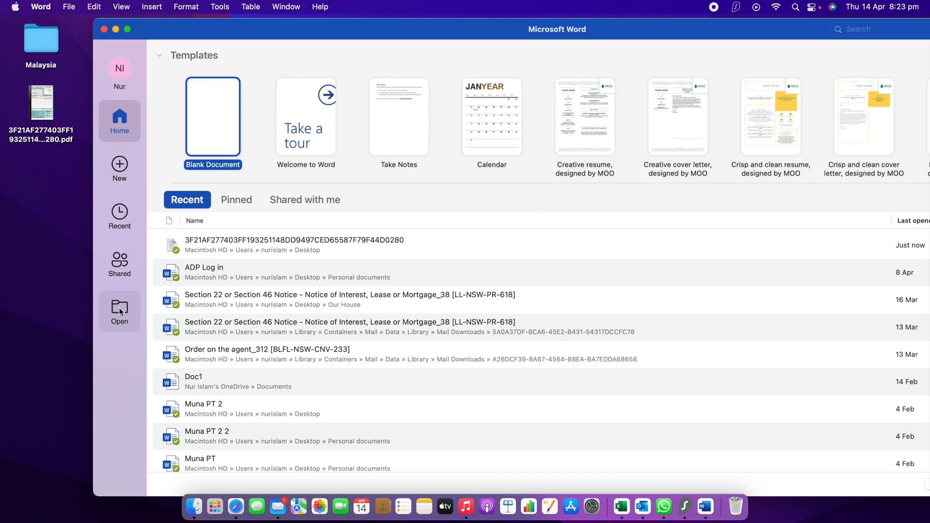
- Open the water bill PDF from the Desktop through Word's Open dialog
{"action": "left_click", "coordinate": [119, 311]}
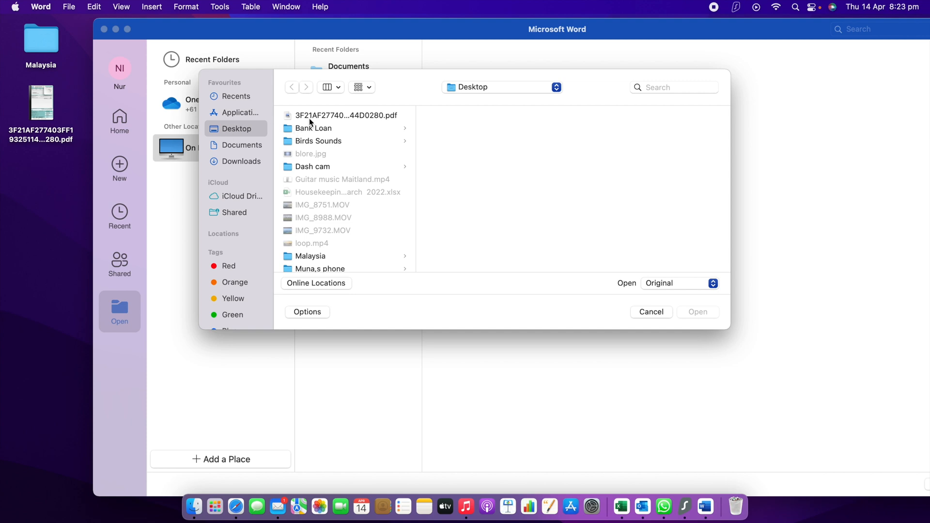
{"action": "mouse_move", "coordinate": [354, 129]}
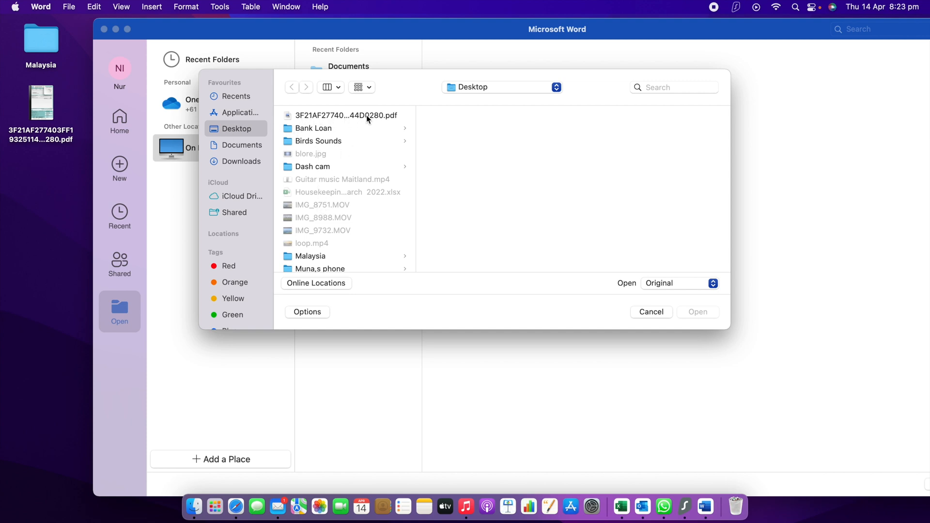
{"action": "left_click", "coordinate": [346, 116]}
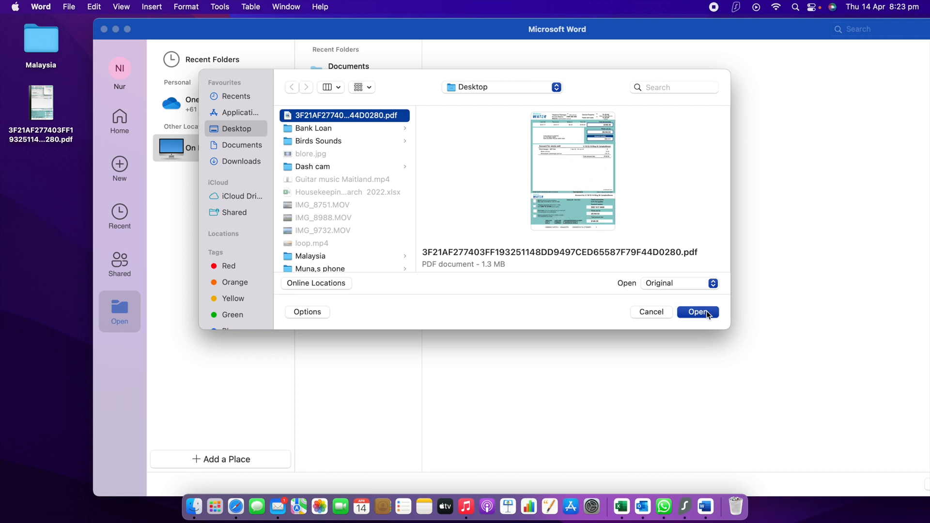
{"action": "mouse_move", "coordinate": [708, 319]}
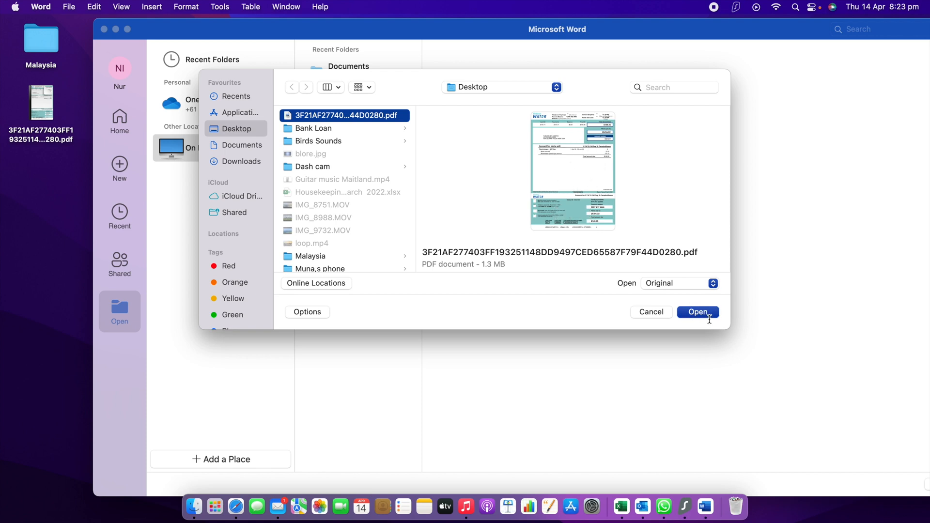
{"action": "left_click", "coordinate": [697, 312]}
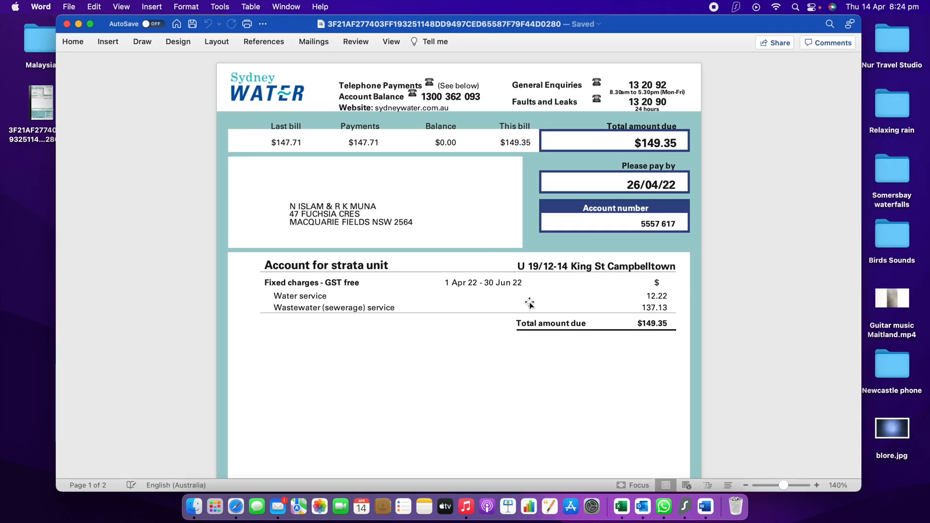
{"action": "mouse_move", "coordinate": [474, 195]}
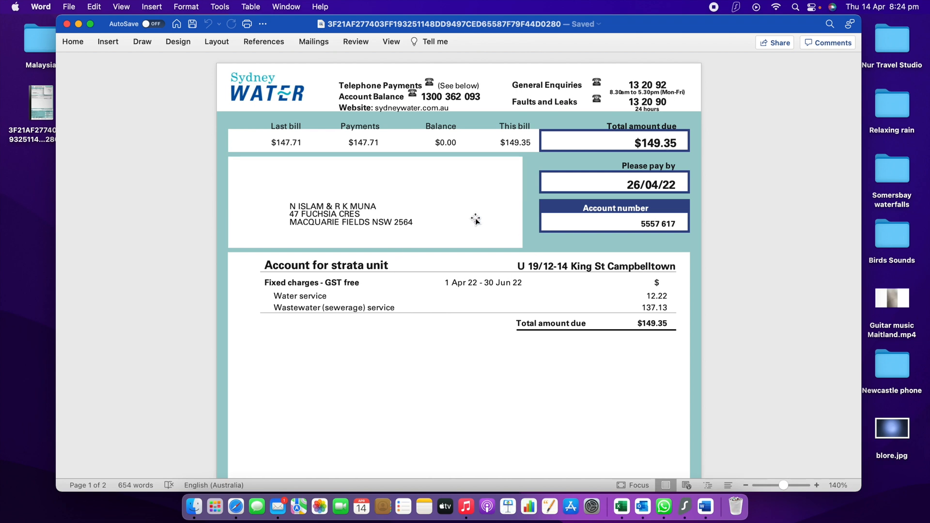
{"action": "mouse_move", "coordinate": [402, 220]}
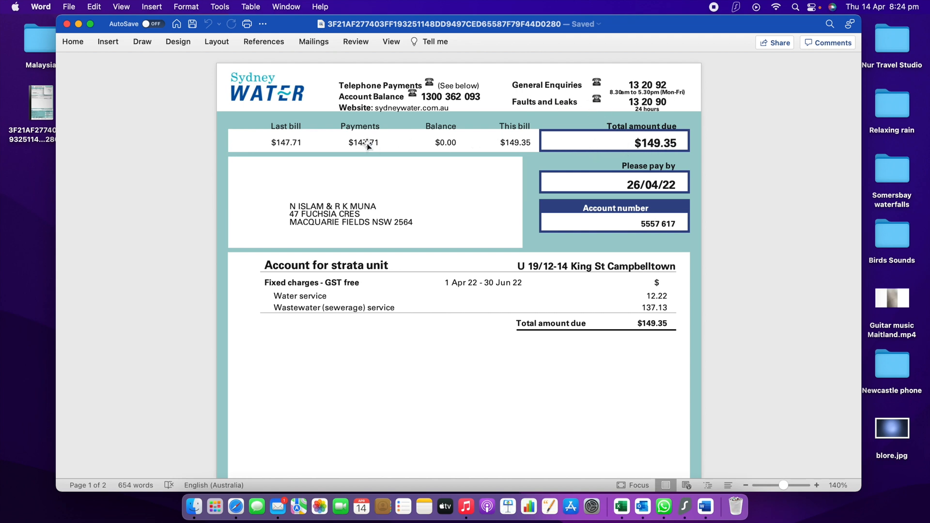
- Select the Payments amount $147.71 on the converted bill
{"action": "left_click", "coordinate": [366, 142]}
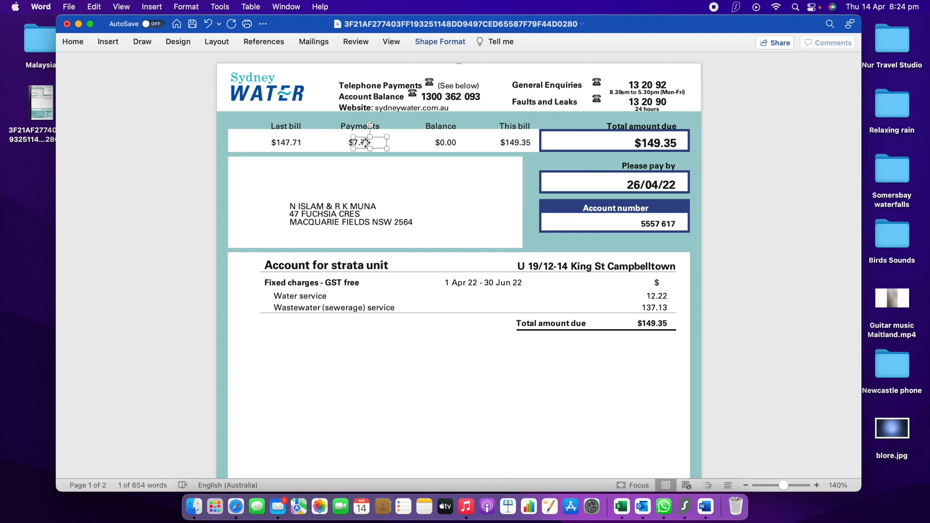
- Edit the Payments text box so the amount reads $45.00
{"action": "right_click", "coordinate": [365, 143]}
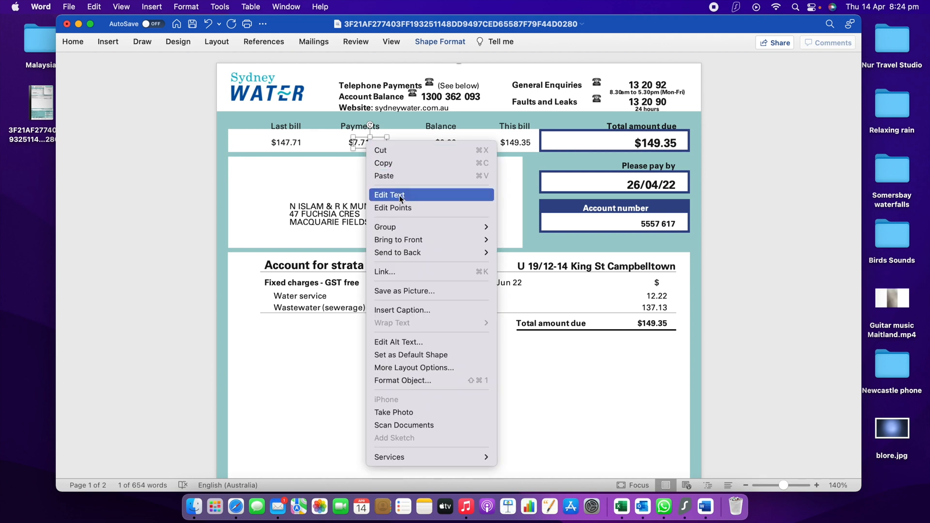
{"action": "left_click", "coordinate": [389, 195]}
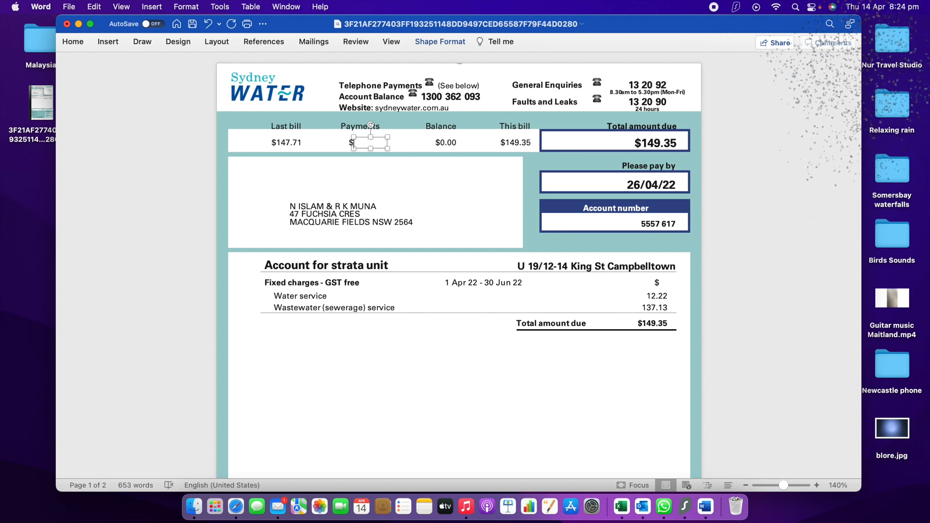
{"action": "type", "text": "45"}
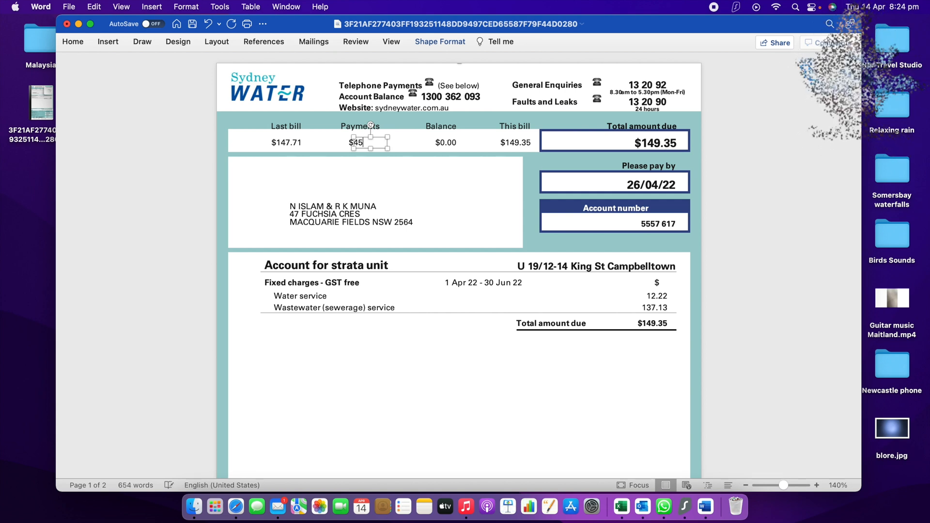
{"action": "type", "text": ".00"}
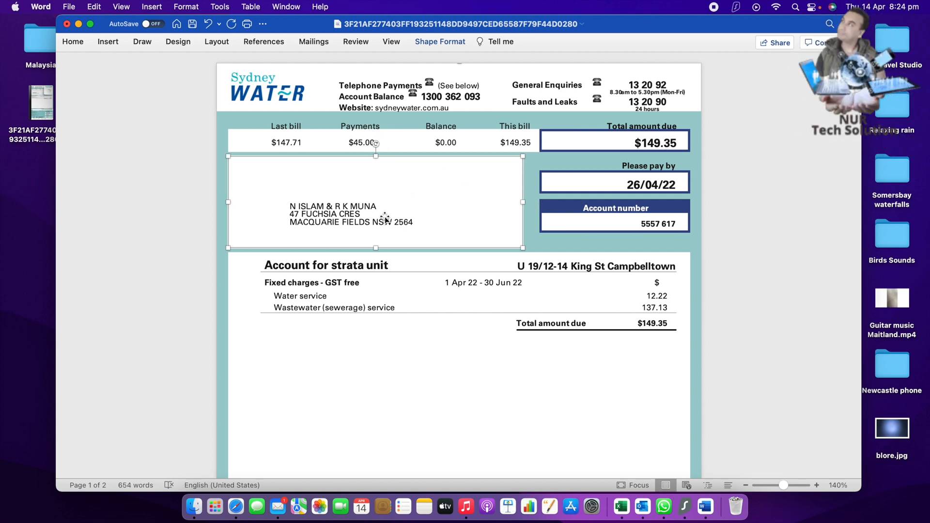
- Add the name Max Well above the address and change the pay-by date to 20/04/22
{"action": "right_click", "coordinate": [375, 213]}
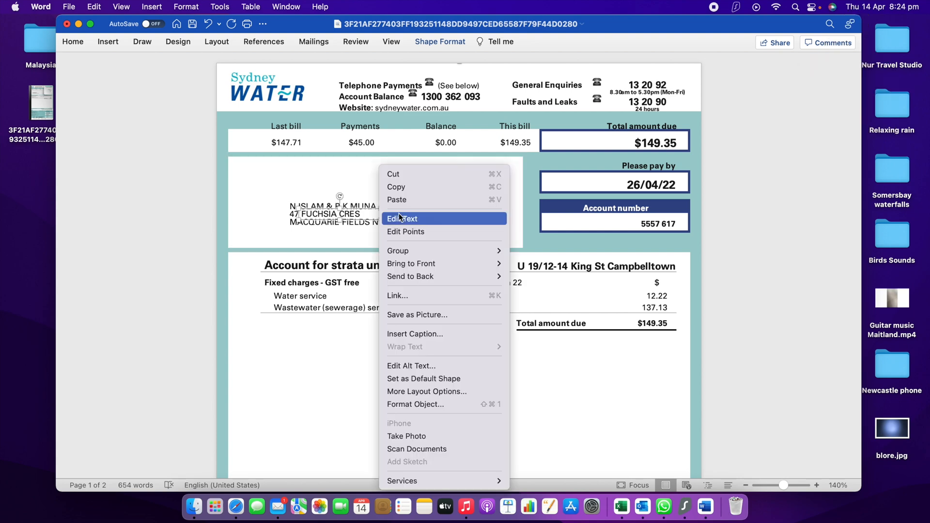
{"action": "left_click", "coordinate": [402, 218]}
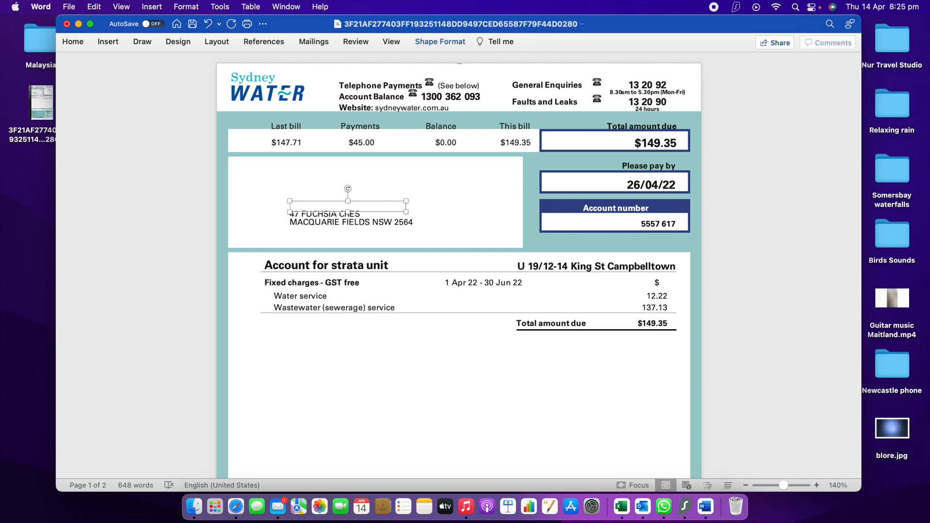
{"action": "type", "text": "Max"}
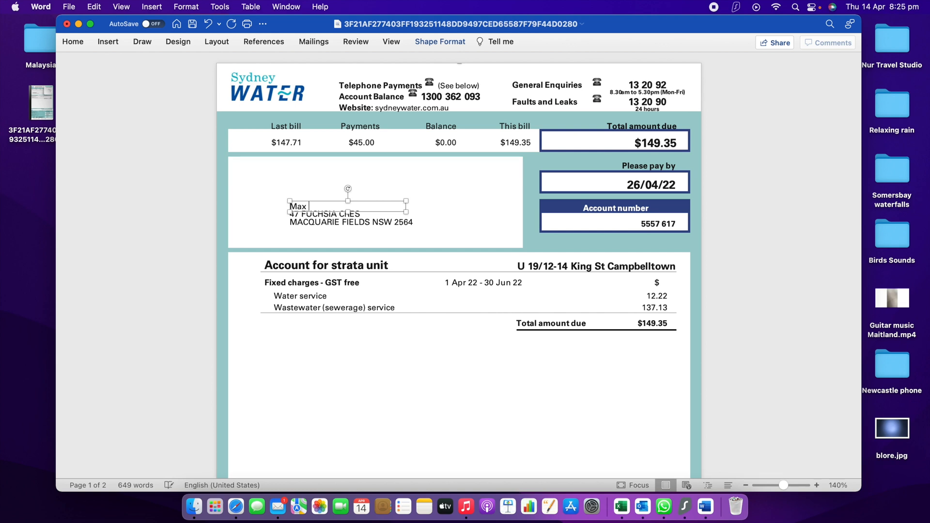
{"action": "type", "text": "Well"}
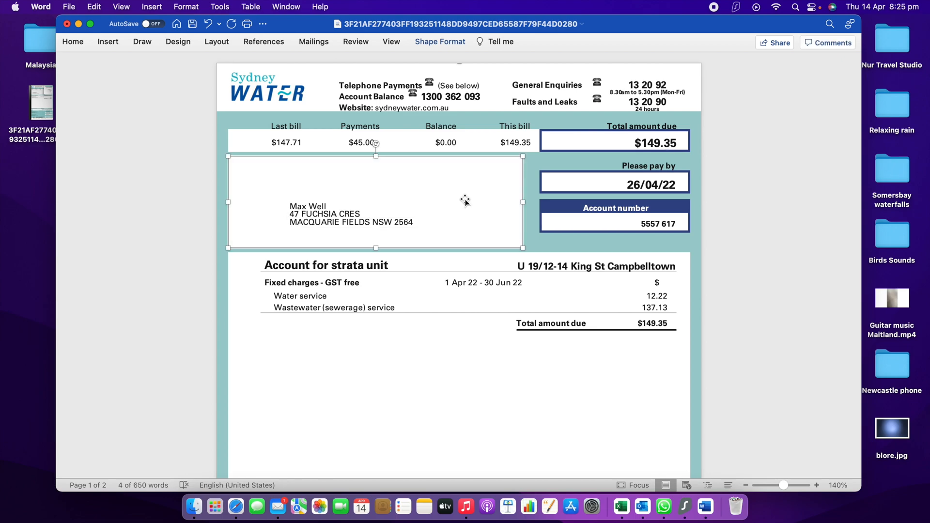
{"action": "scroll", "scroll_direction": "down", "scroll_amount": 3}
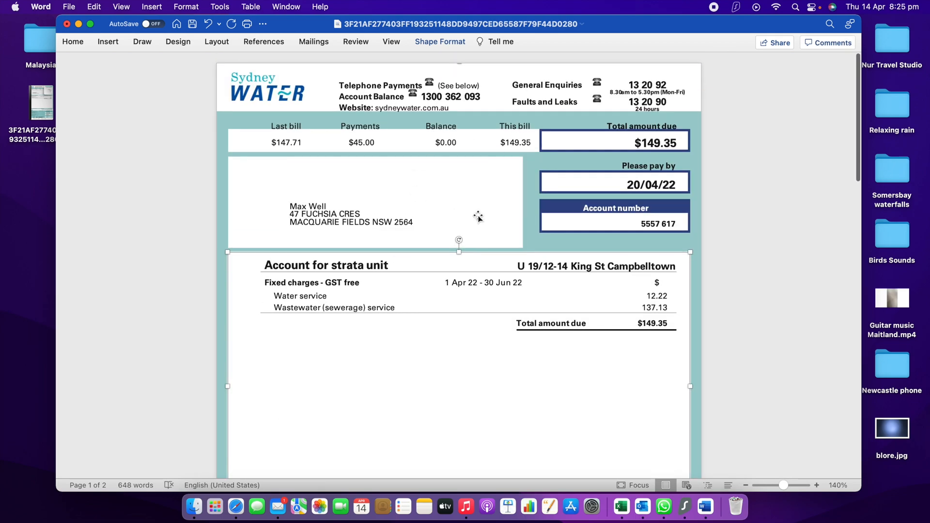
{"action": "left_click", "coordinate": [222, 485]}
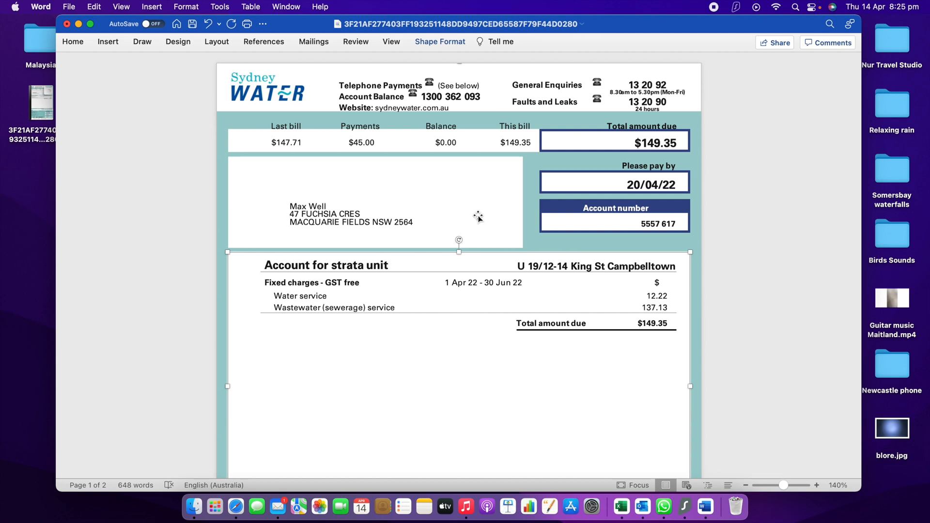
{"action": "mouse_move", "coordinate": [86, 23]}
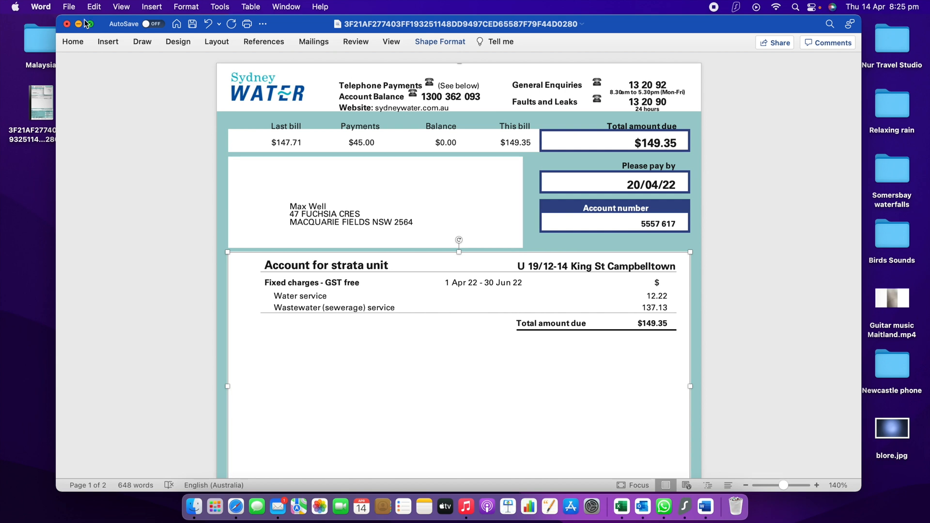
- Start Save As with the file name 'Water Bill' on the Desktop and show the format list
{"action": "left_click", "coordinate": [69, 7]}
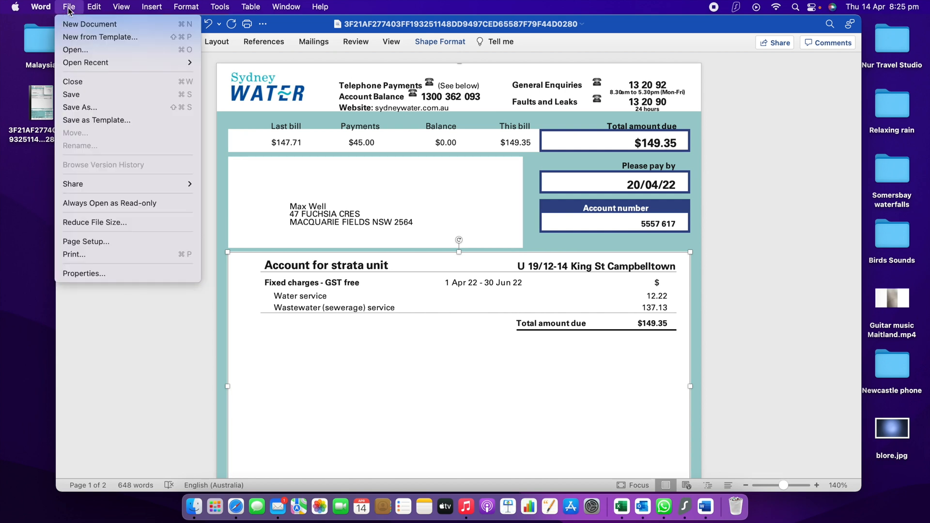
{"action": "mouse_move", "coordinate": [85, 62]}
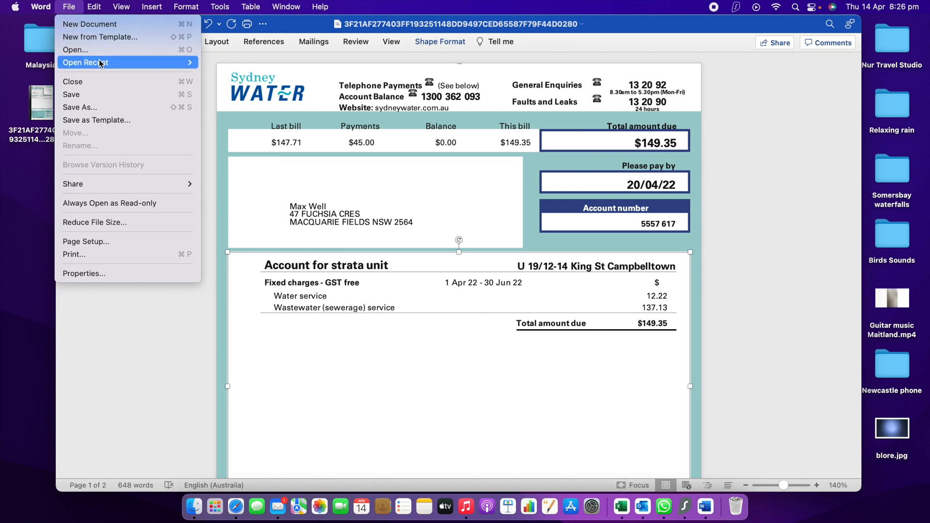
{"action": "mouse_move", "coordinate": [96, 120]}
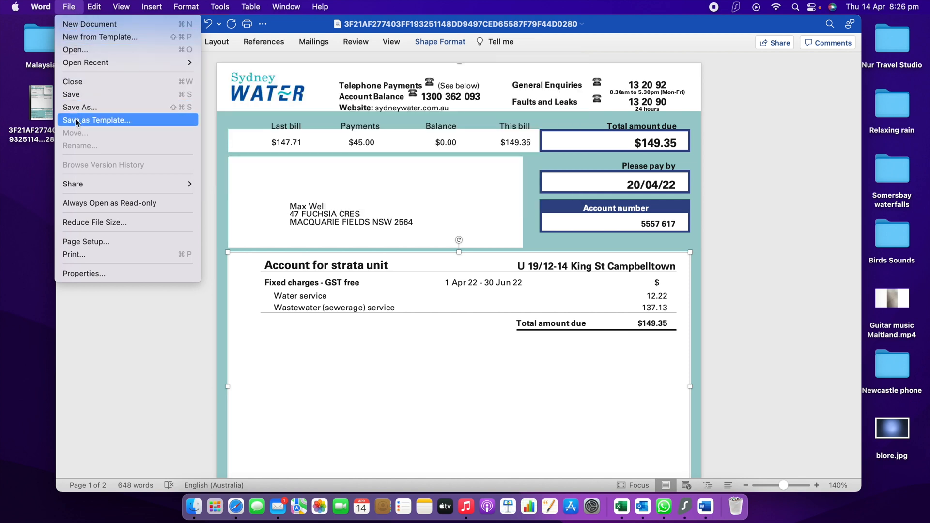
{"action": "mouse_move", "coordinate": [77, 108]}
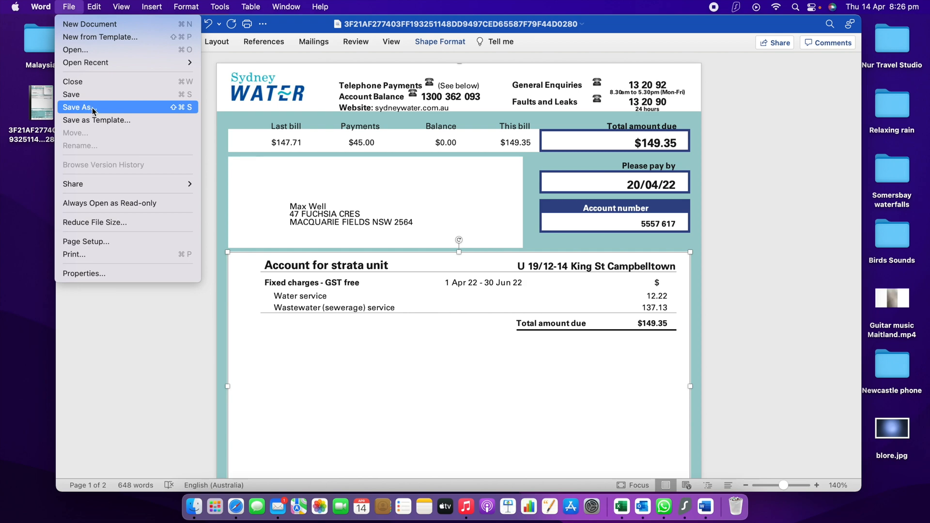
{"action": "left_click", "coordinate": [77, 108]}
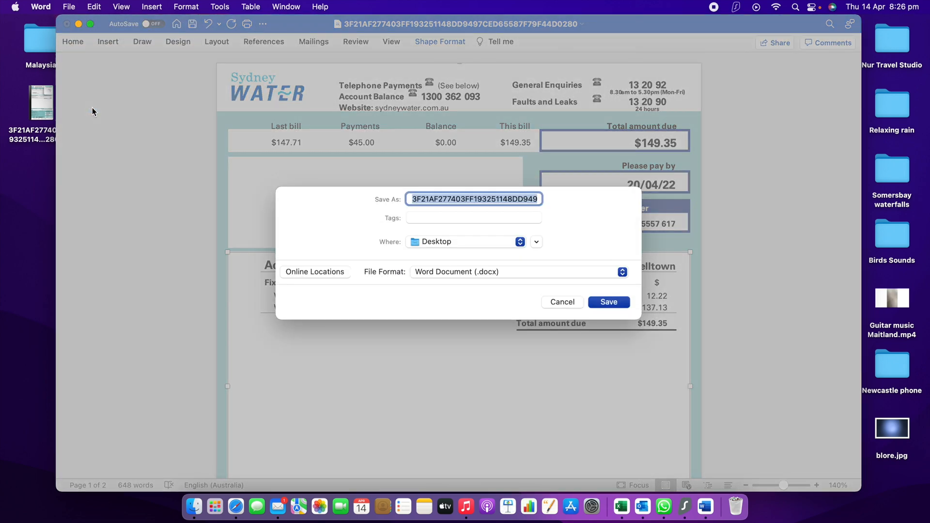
{"action": "mouse_move", "coordinate": [528, 188]}
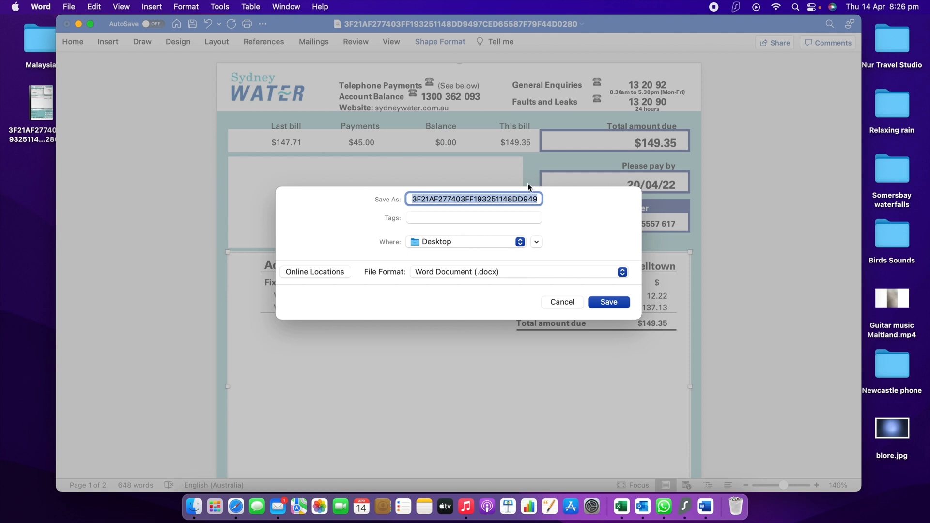
{"action": "mouse_move", "coordinate": [533, 258]}
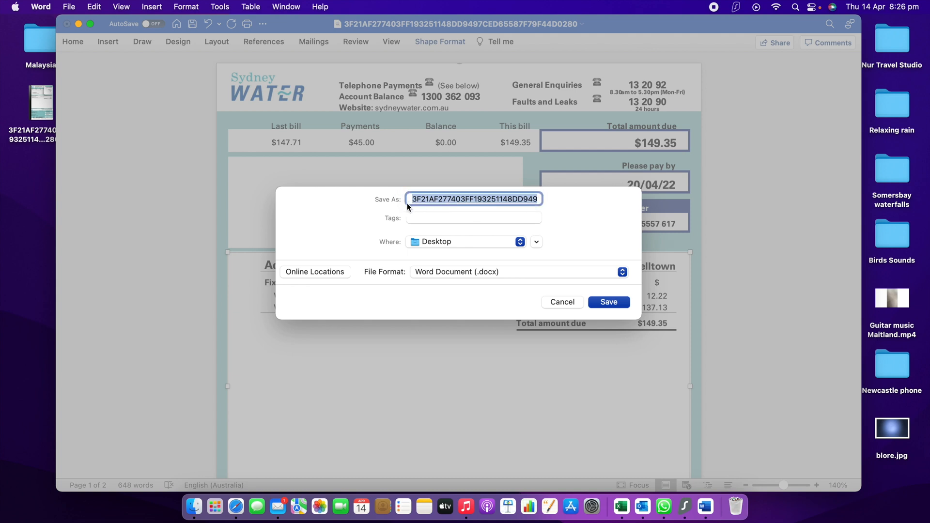
{"action": "type", "text": "Water Bi"}
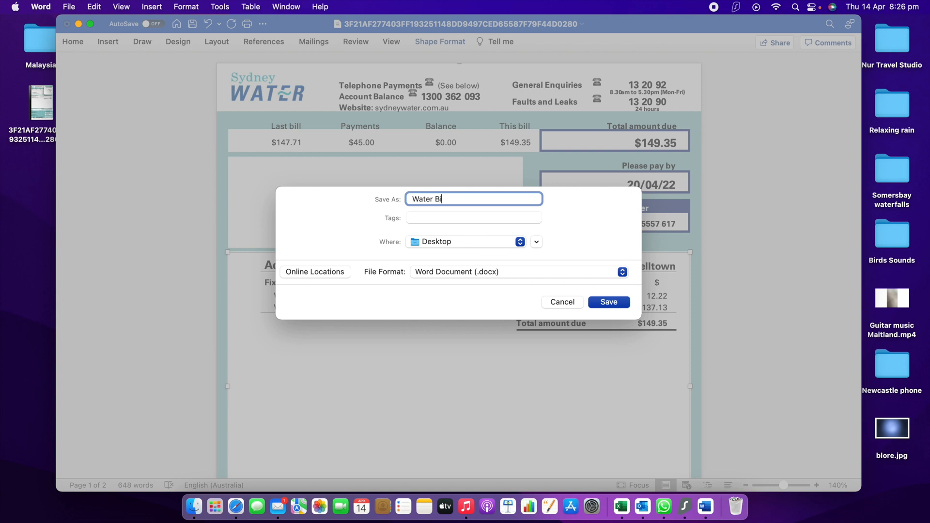
{"action": "type", "text": "ll"}
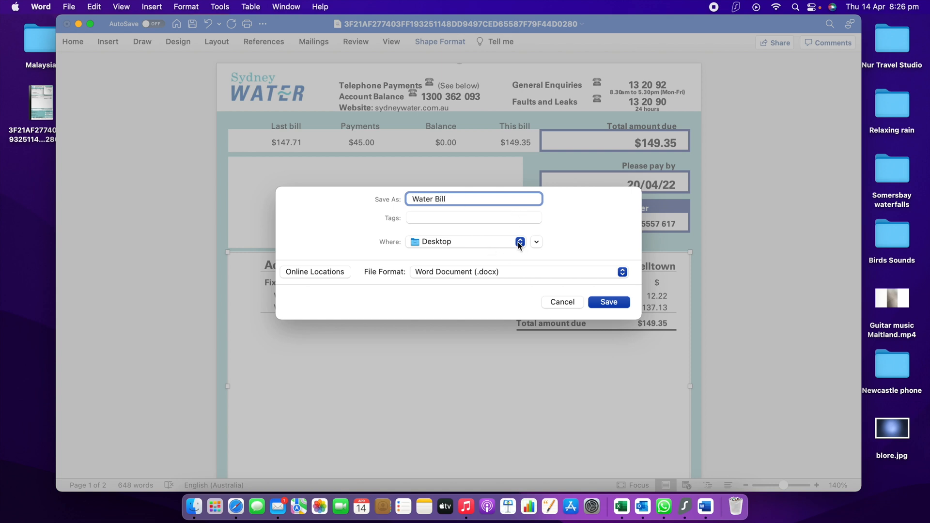
{"action": "left_click", "coordinate": [466, 241]}
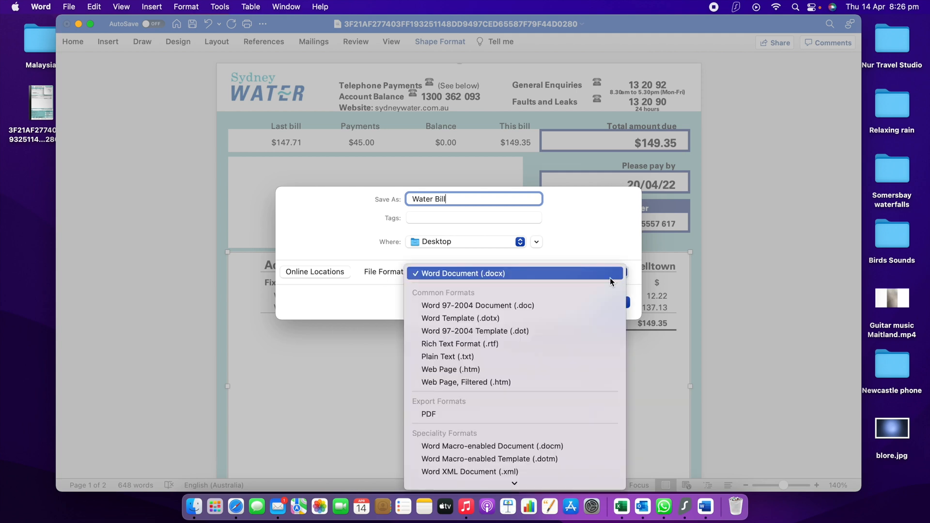
{"action": "mouse_move", "coordinate": [456, 313]}
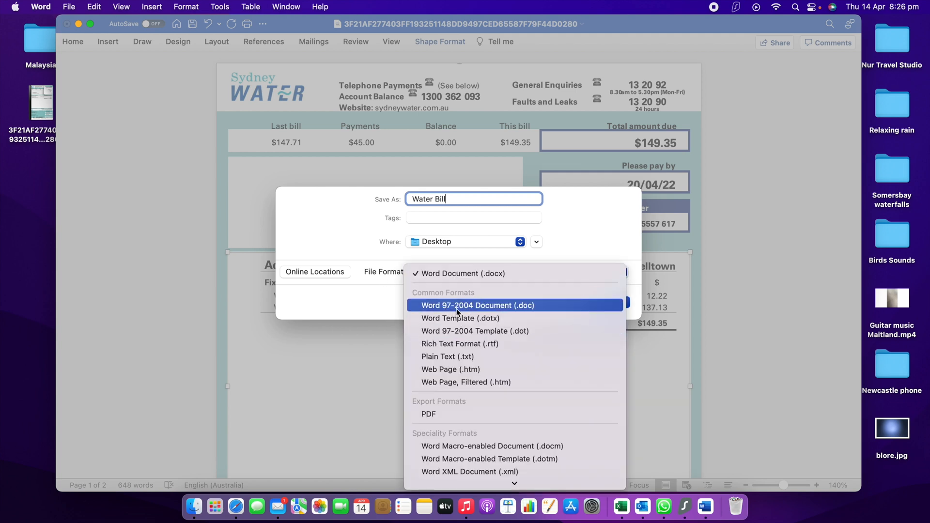
{"action": "mouse_move", "coordinate": [473, 330]}
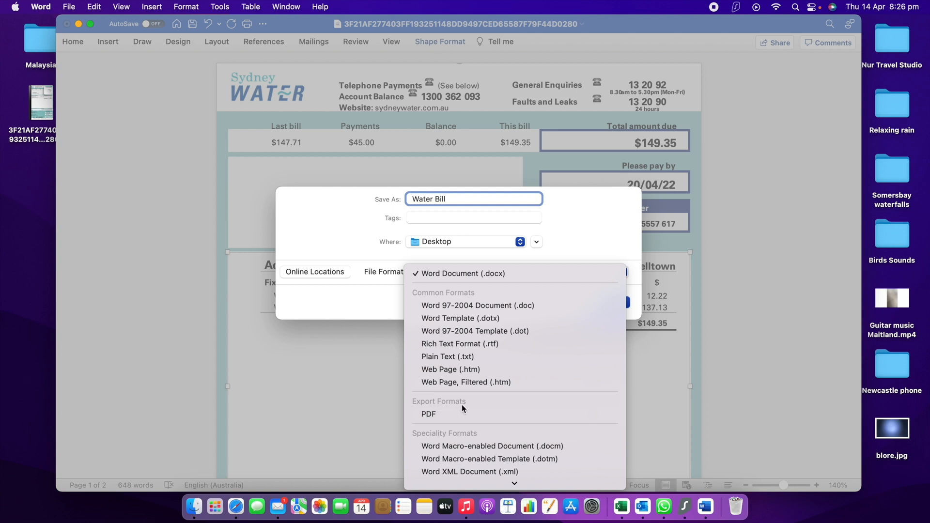
{"action": "mouse_move", "coordinate": [428, 413]}
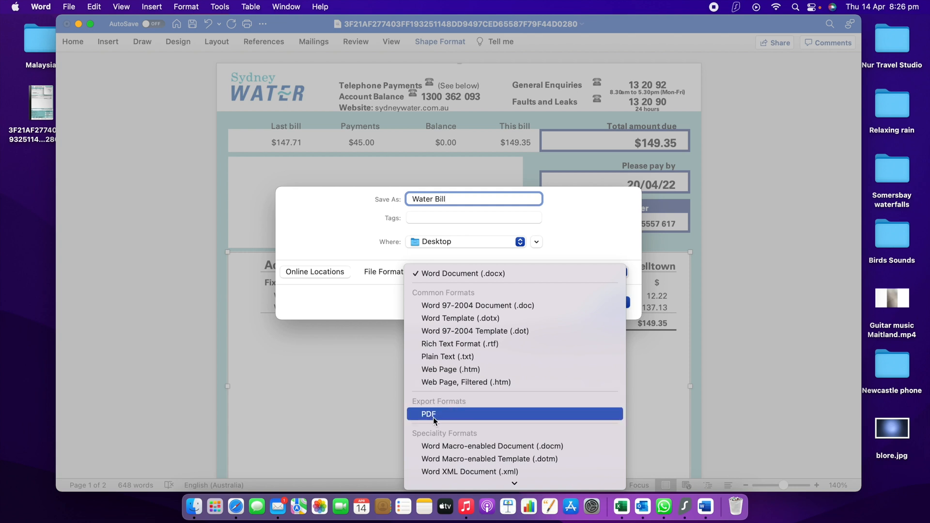
- Export the edited bill as a PDF, best for printing, to the Desktop
{"action": "left_click", "coordinate": [427, 413]}
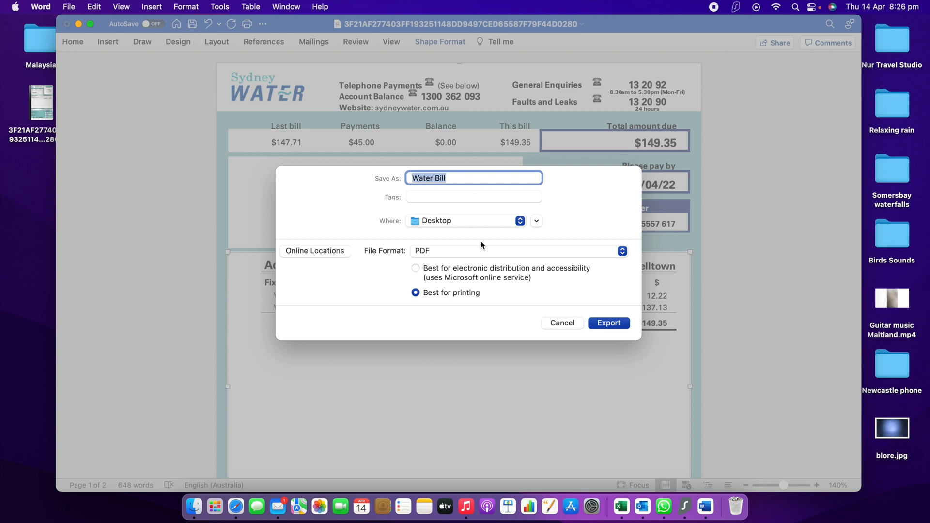
{"action": "mouse_move", "coordinate": [426, 210]}
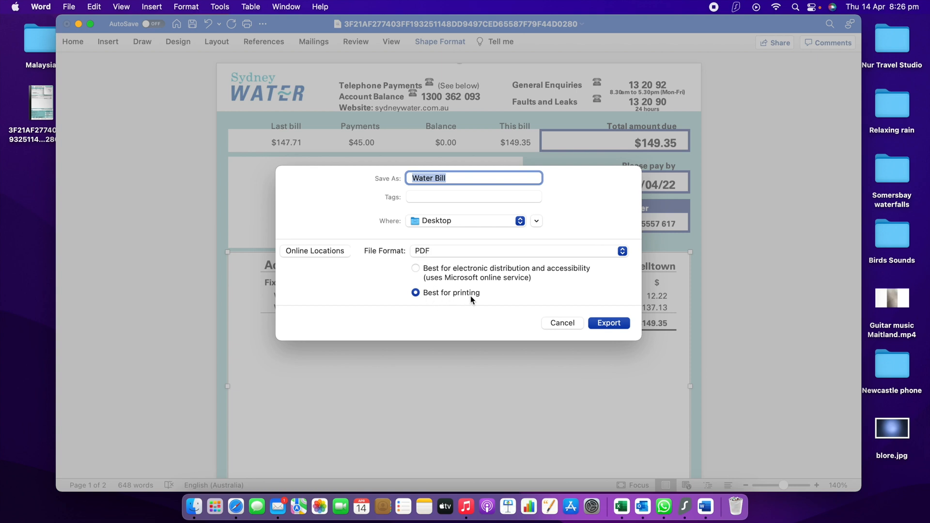
{"action": "mouse_move", "coordinate": [453, 299]}
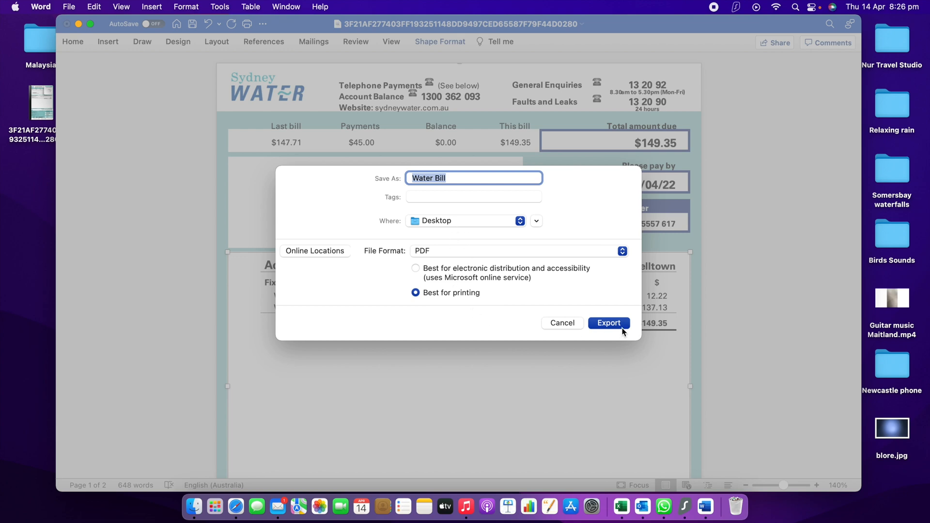
{"action": "left_click", "coordinate": [608, 322]}
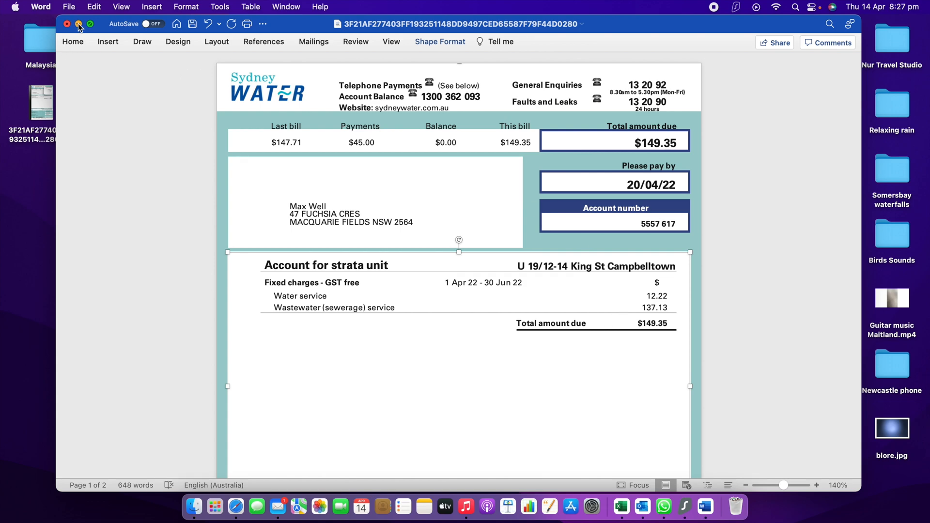
- Minimize Word, place Water Bill beside the original and open it in Preview
{"action": "left_click", "coordinate": [78, 24]}
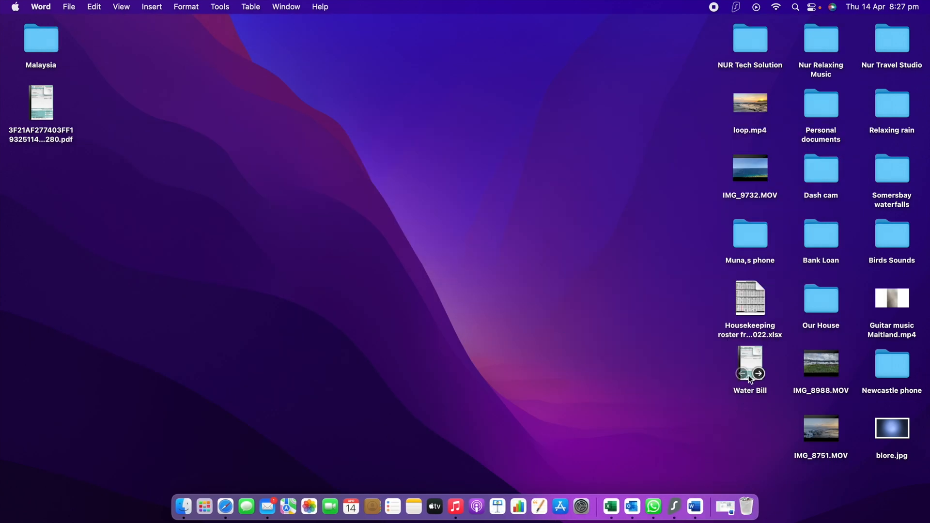
{"action": "left_click_drag", "start_coordinate": [750, 365], "coordinate": [157, 65]}
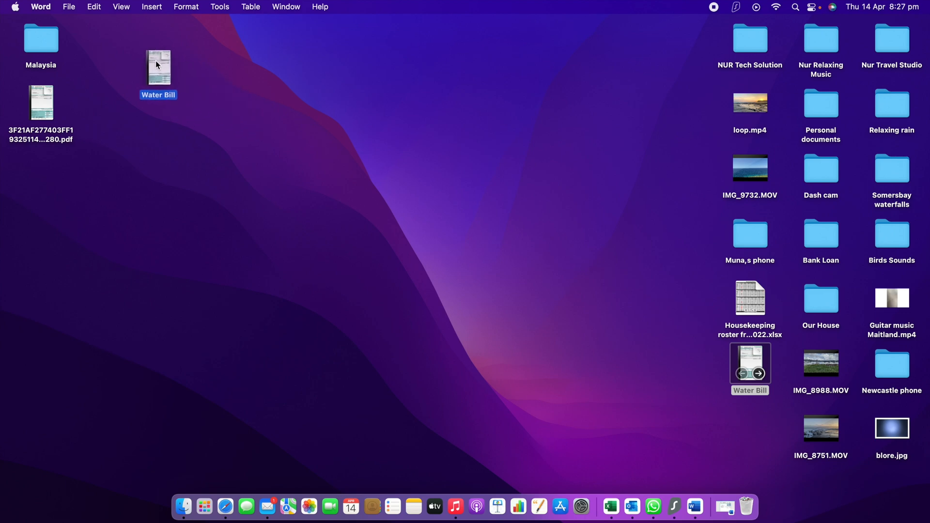
{"action": "double_click", "coordinate": [158, 67]}
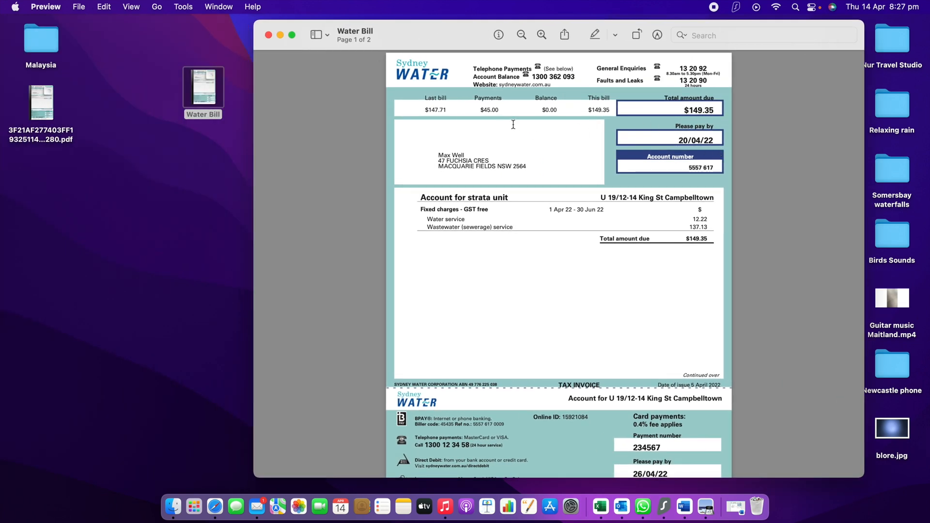
{"action": "mouse_move", "coordinate": [259, 89]}
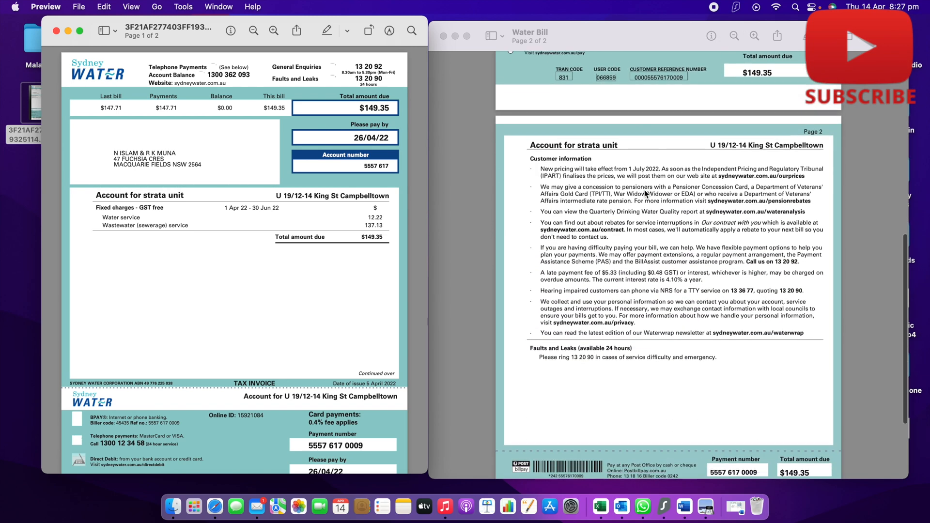
- Bring the exported bill's page 1 up beside the original for comparison
{"action": "scroll", "scroll_direction": "down", "scroll_amount": 3}
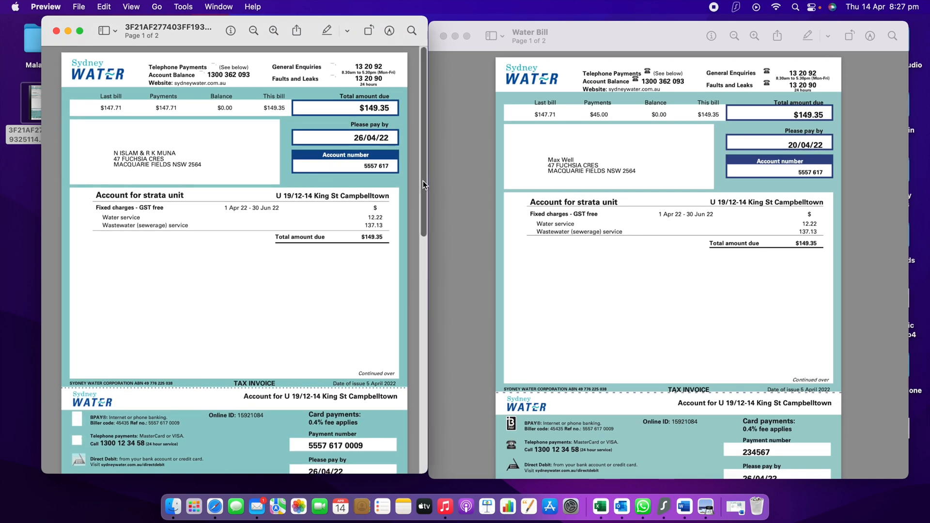
{"action": "left_click", "coordinate": [640, 42]}
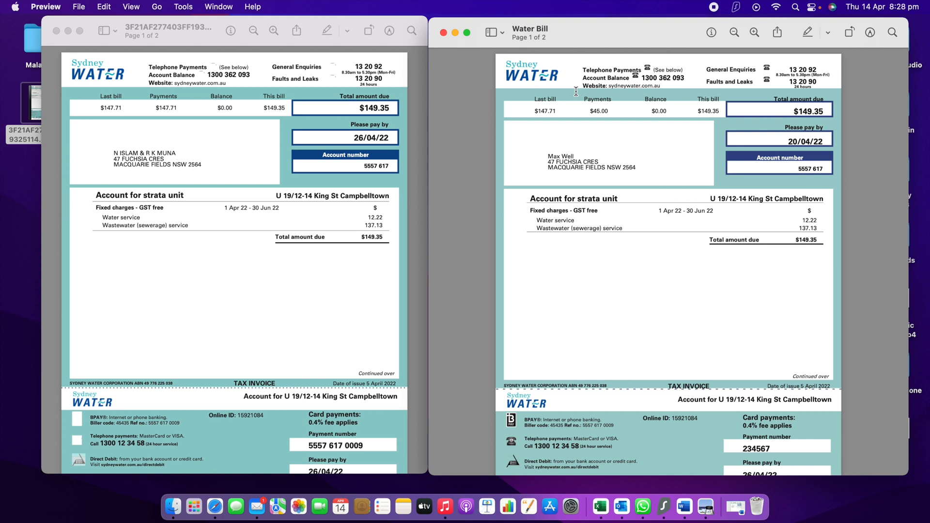
{"action": "mouse_move", "coordinate": [565, 125]}
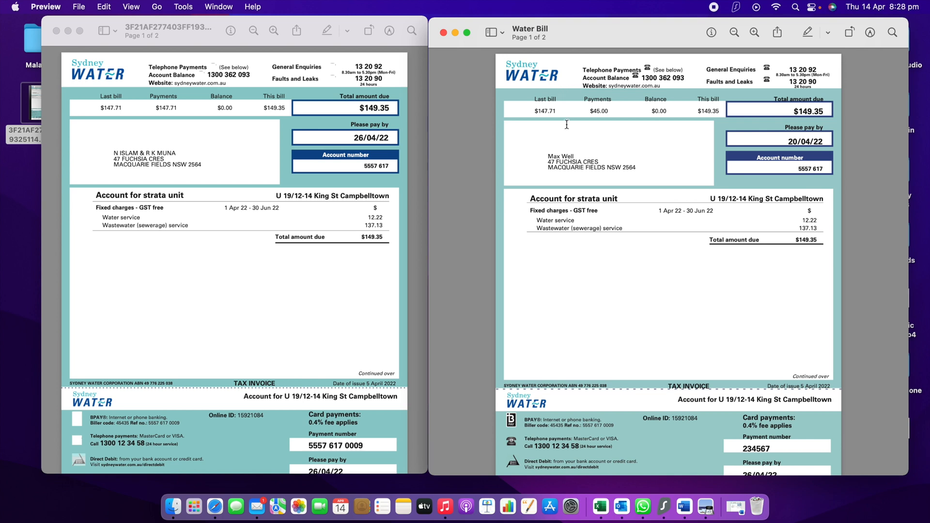
{"action": "mouse_move", "coordinate": [424, 152]}
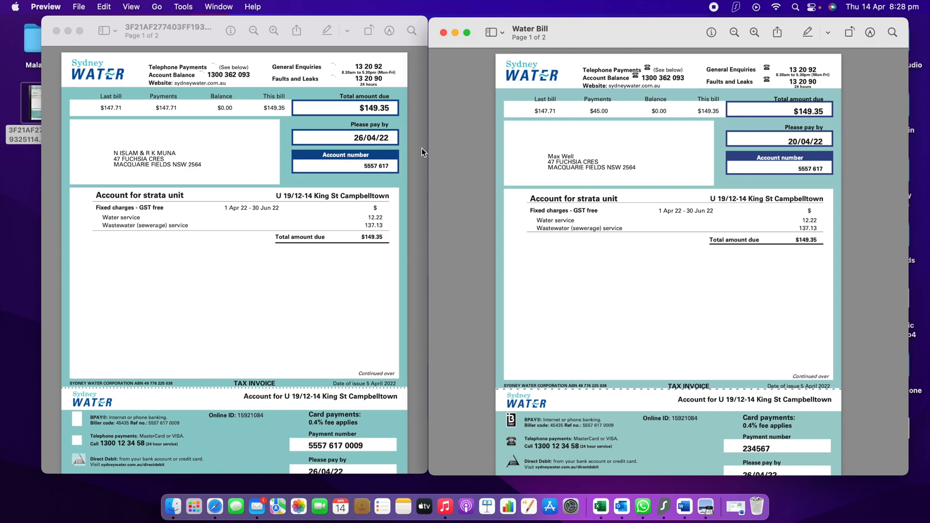
{"action": "mouse_move", "coordinate": [503, 154]}
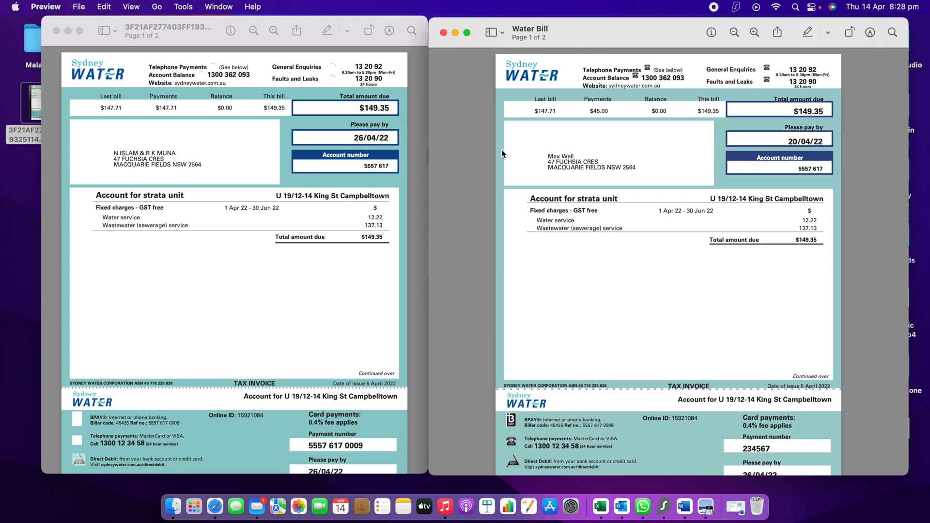